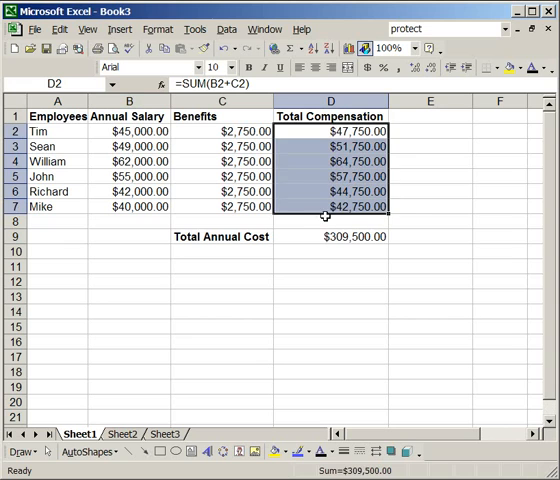
- Inspect the Total Annual Cost formula, then bring up the Protect Sheet settings
left_click(330, 236)
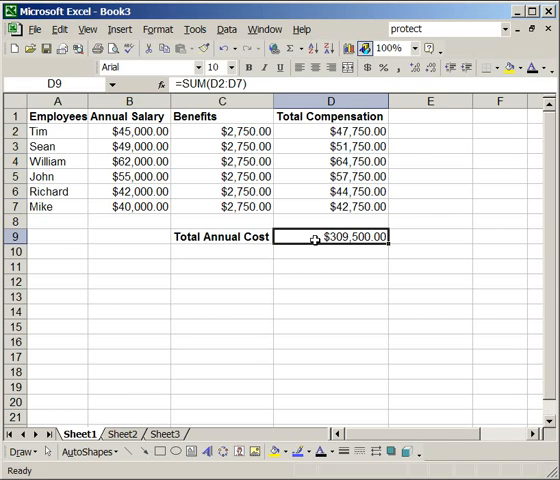
mouse_move(76, 142)
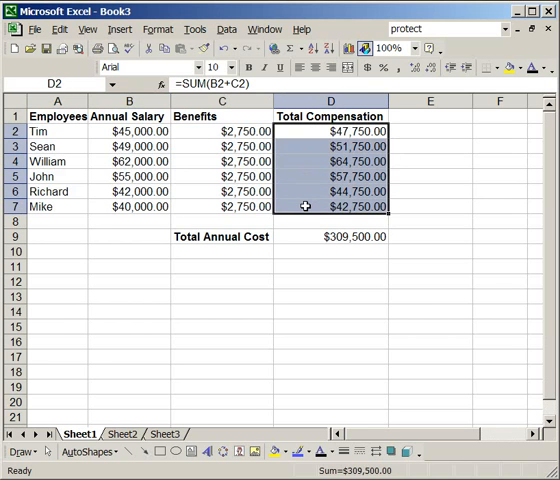
mouse_move(307, 237)
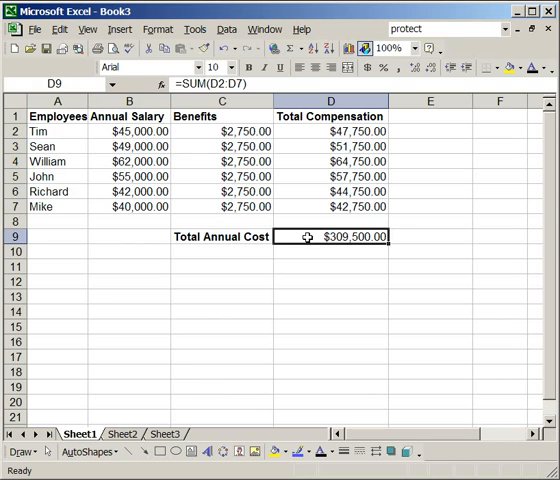
mouse_move(383, 208)
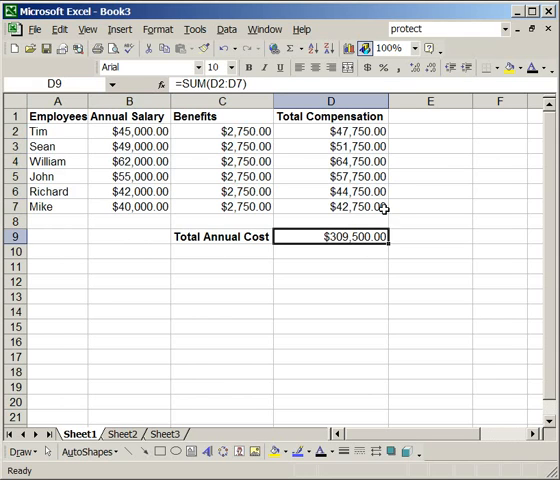
mouse_move(231, 215)
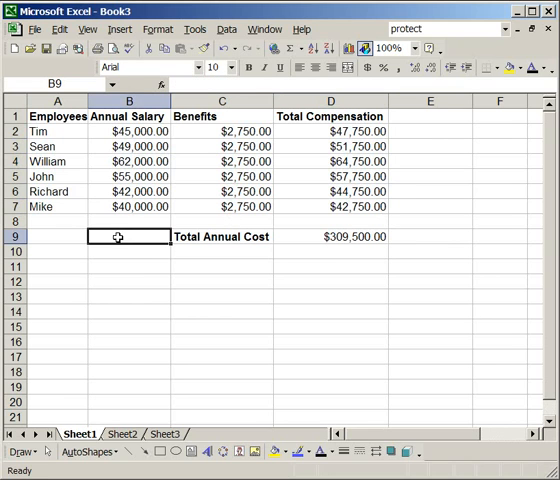
left_click(194, 29)
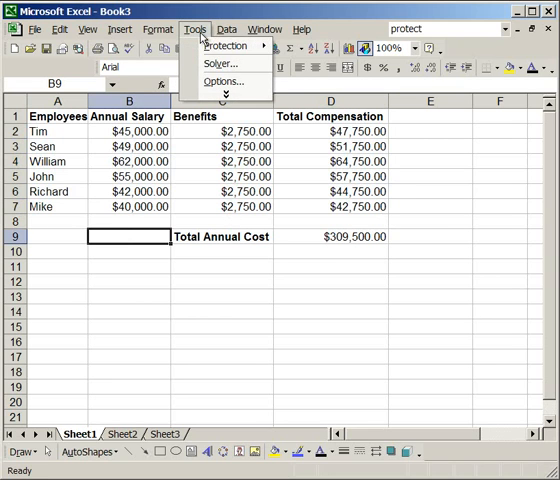
mouse_move(224, 46)
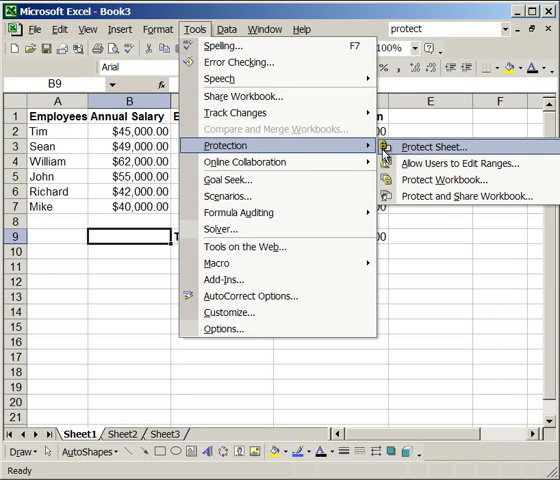
mouse_move(400, 154)
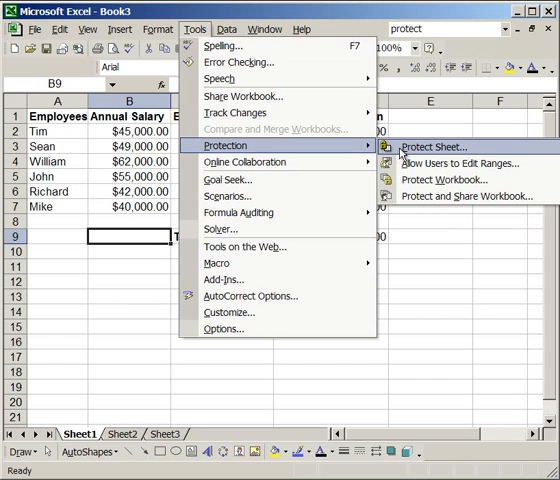
left_click(433, 147)
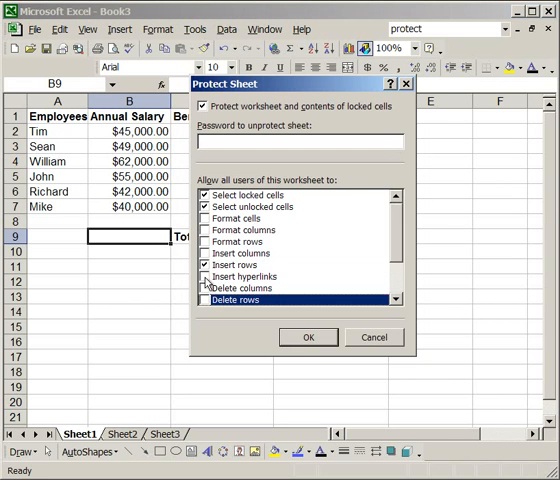
- Enter a masked password in the 'Password to unprotect sheet' box
left_click(238, 264)
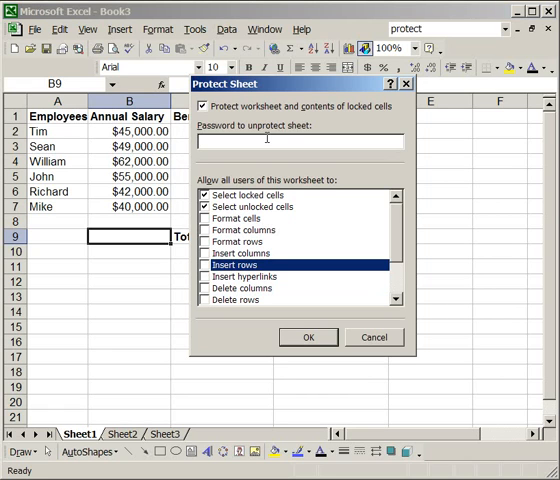
type("***")
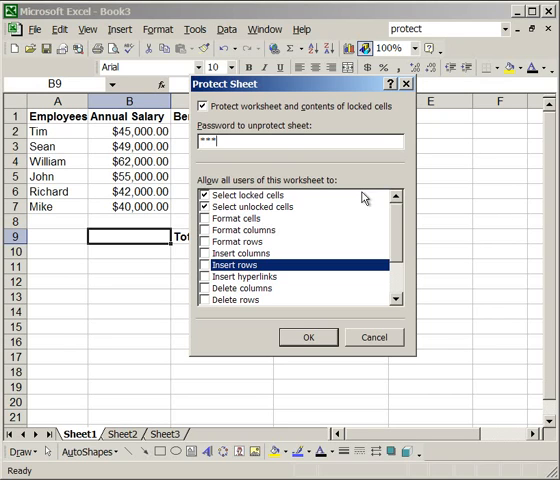
mouse_move(283, 207)
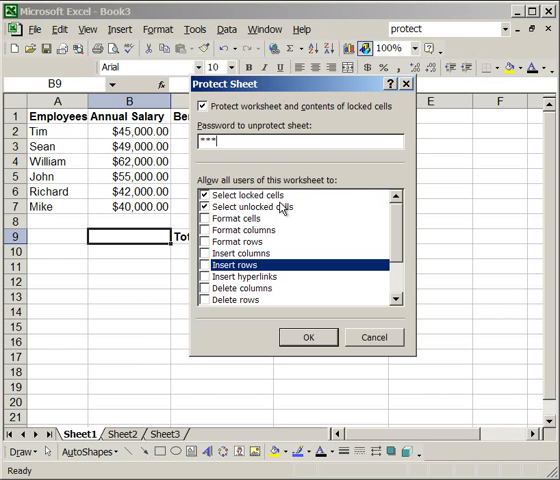
mouse_move(283, 210)
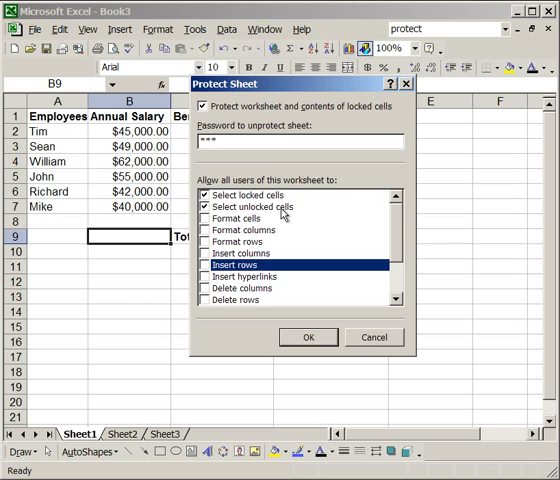
mouse_move(399, 224)
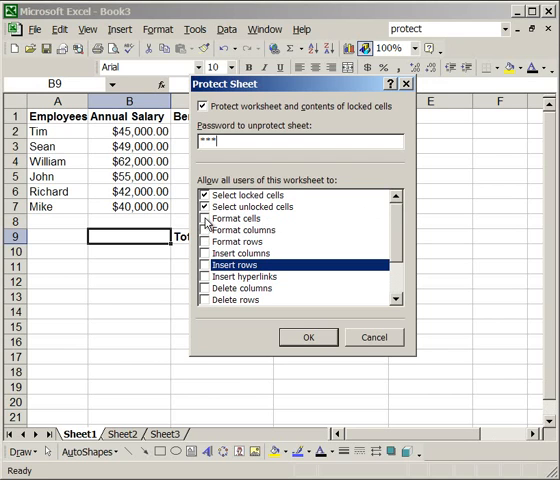
- Allow formatting cells and inserting rows, then confirm protection with the password
left_click(205, 218)
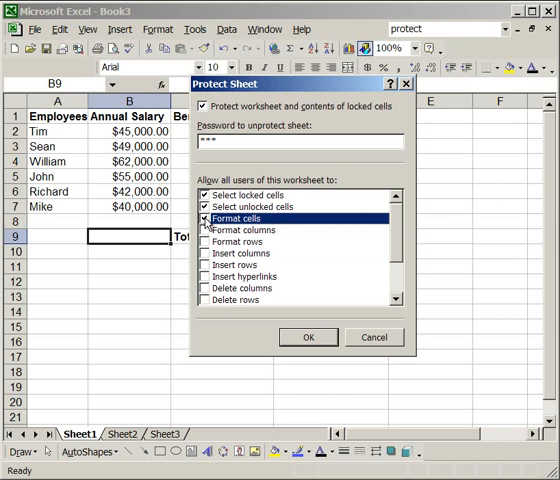
mouse_move(207, 268)
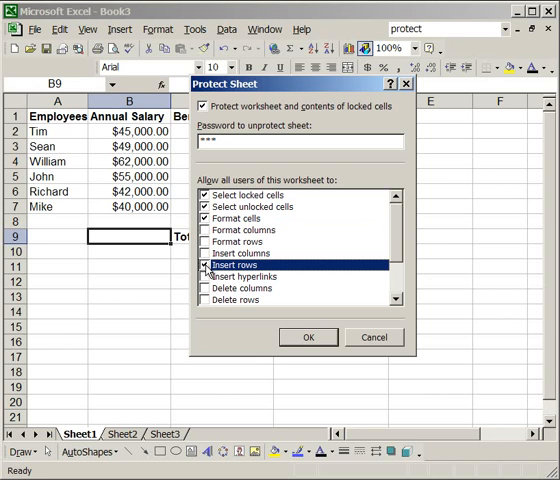
left_click(204, 264)
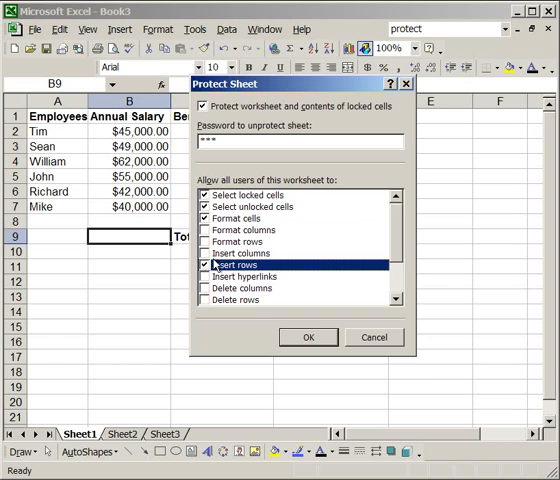
left_click(308, 337)
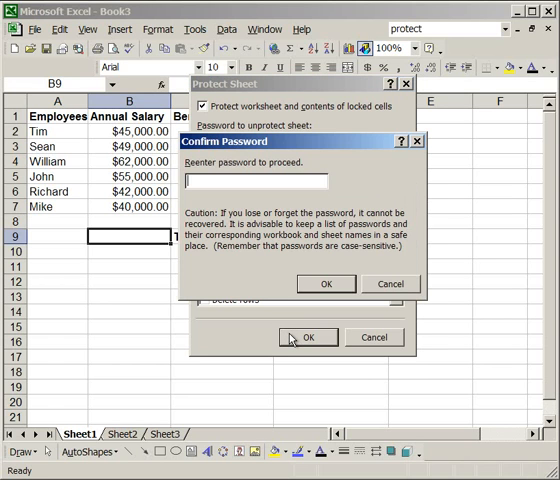
type("***")
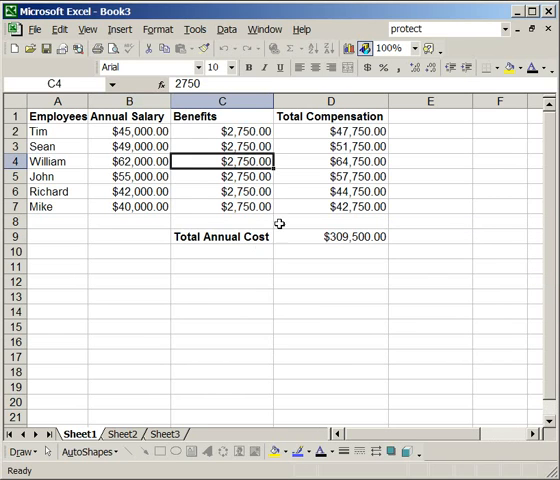
left_click(222, 236)
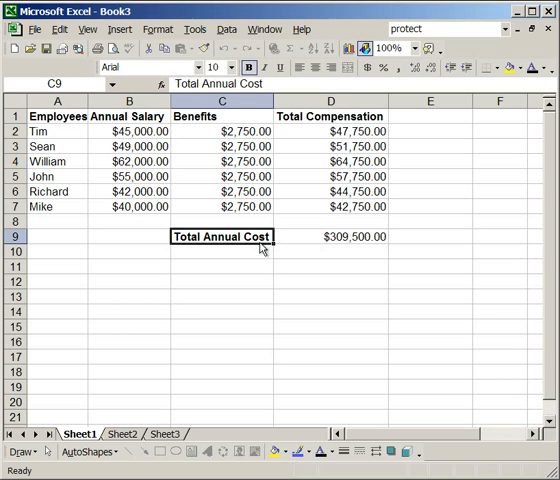
left_click(222, 221)
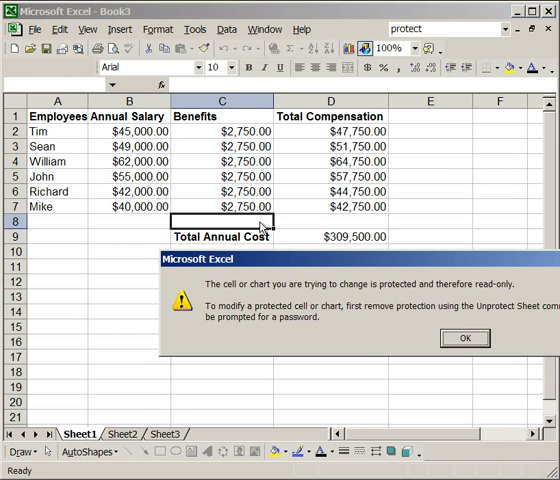
left_click(464, 337)
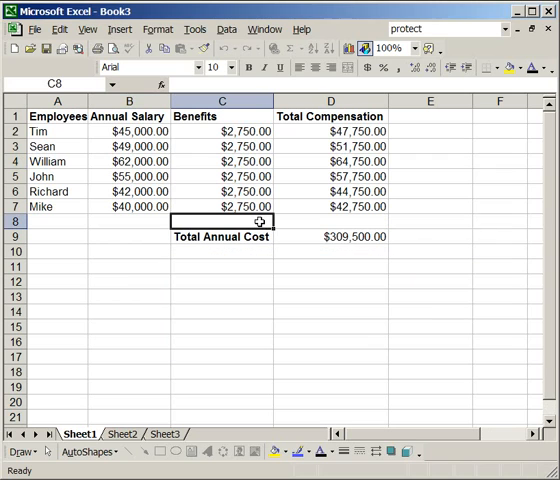
left_click(222, 206)
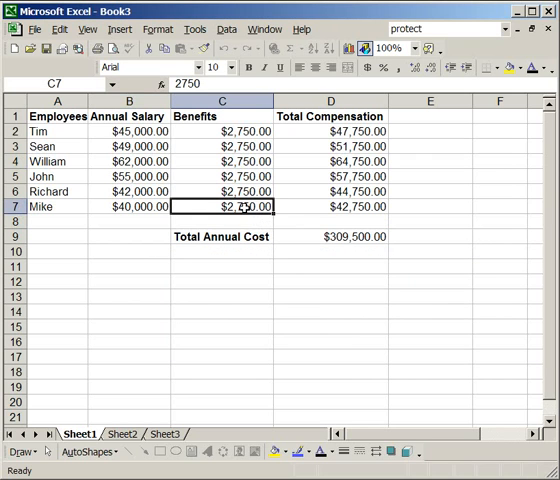
- Make Mike's $2,750.00 benefits value in C7 bold through Format Cells
right_click(233, 206)
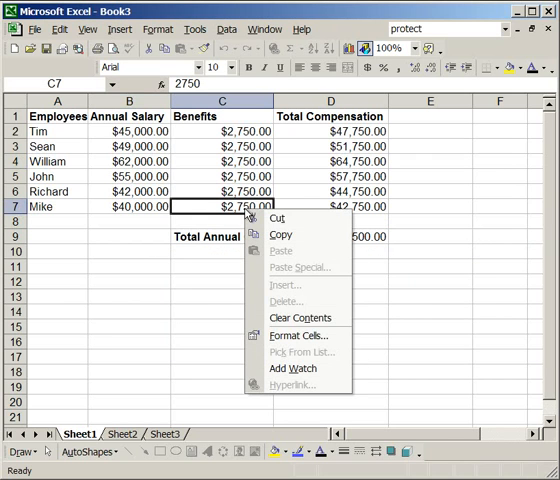
left_click(301, 335)
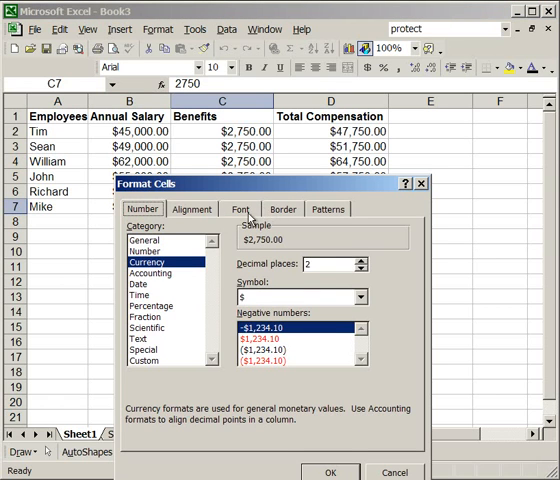
left_click(240, 208)
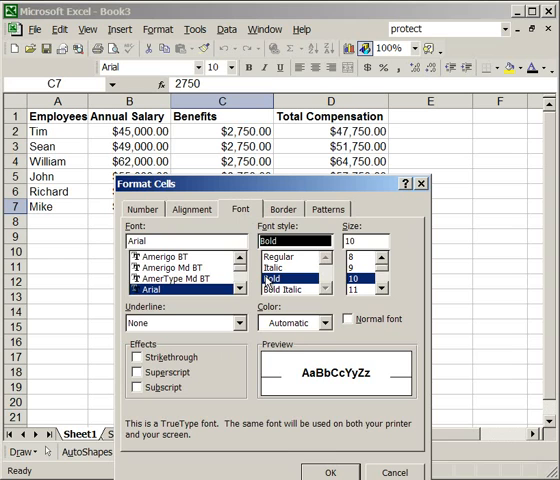
left_click(330, 471)
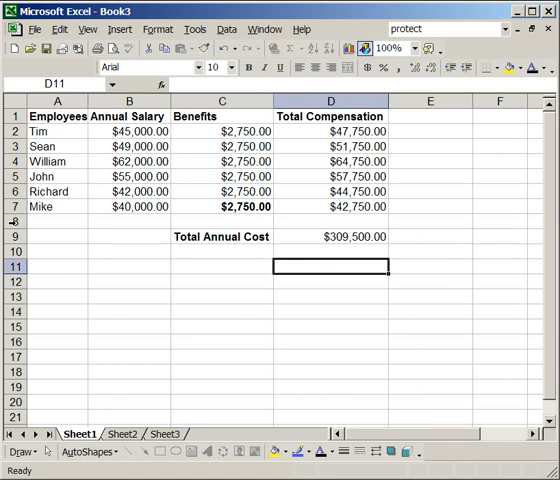
- Insert a blank row 8 above Total Annual Cost, then bring up Benefits column options
right_click(15, 221)
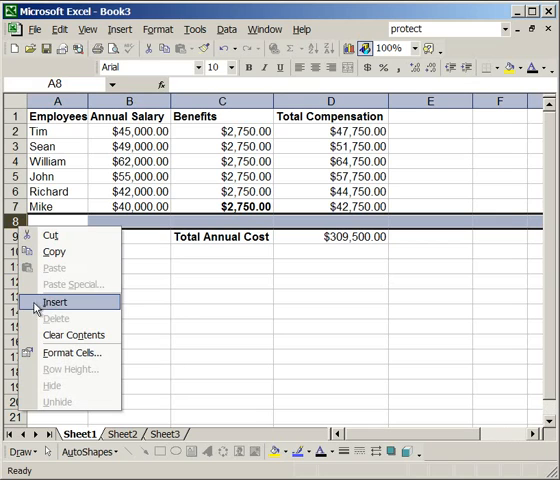
left_click(57, 301)
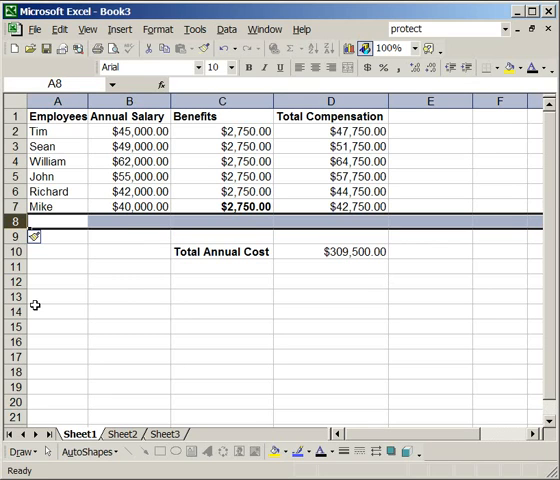
left_click(128, 281)
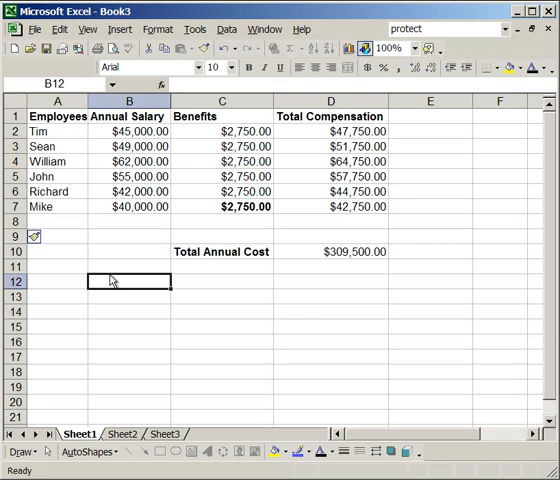
right_click(13, 221)
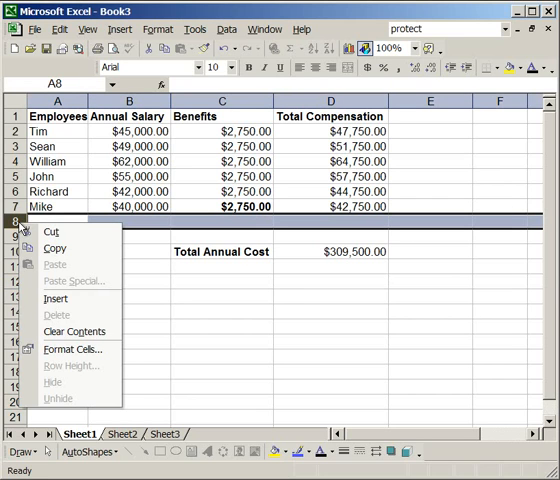
mouse_move(51, 318)
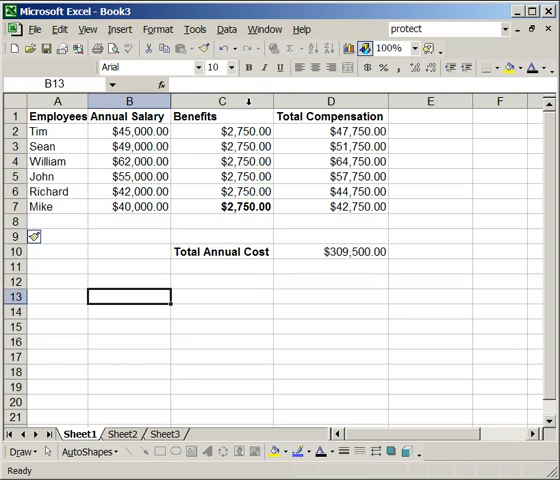
right_click(221, 101)
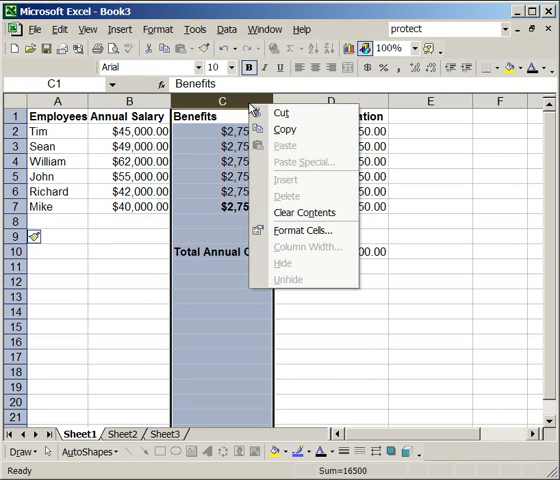
mouse_move(286, 196)
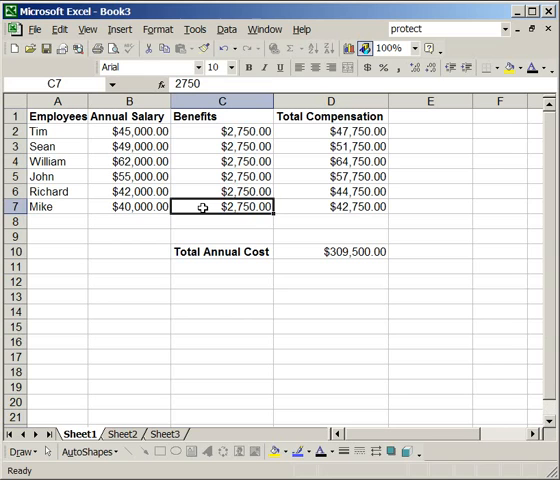
mouse_move(197, 160)
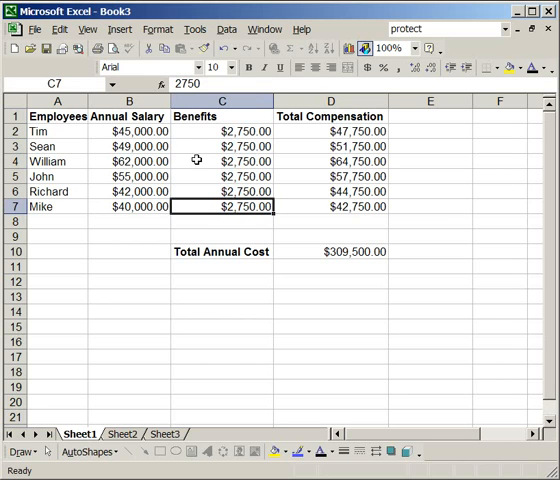
- Unprotect the compensation sheet using its password
left_click(194, 29)
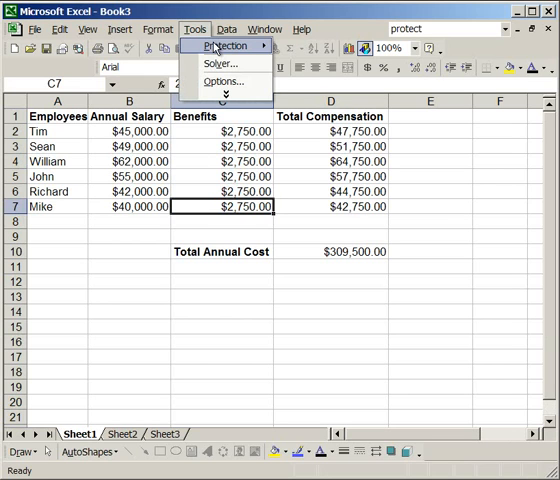
mouse_move(228, 46)
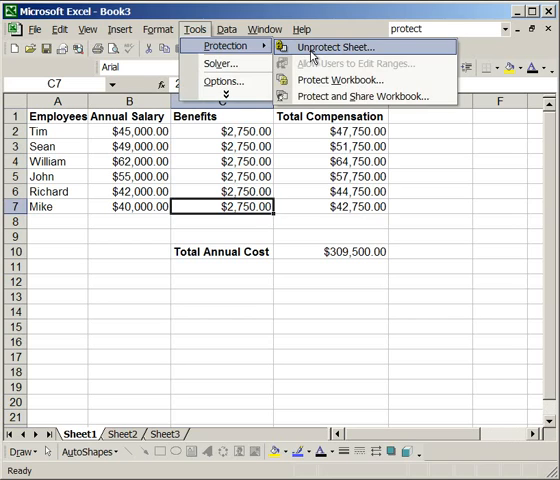
left_click(329, 47)
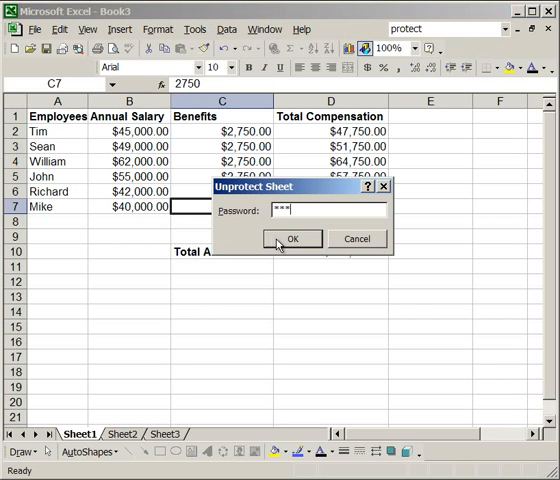
left_click(293, 238)
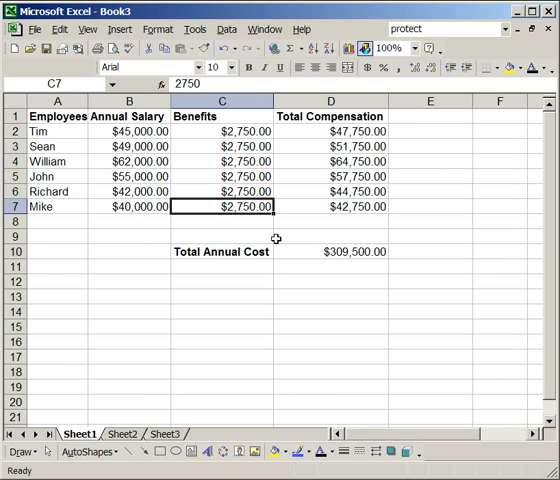
- Re-enter 2750 as Mike's benefits in C7, restoring the $309,500 total
left_click(195, 29)
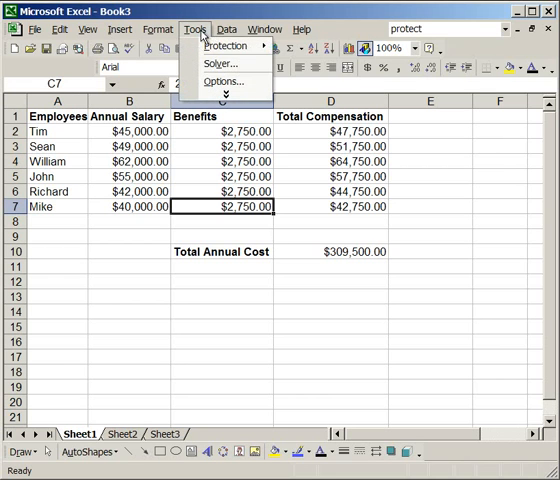
left_click(235, 46)
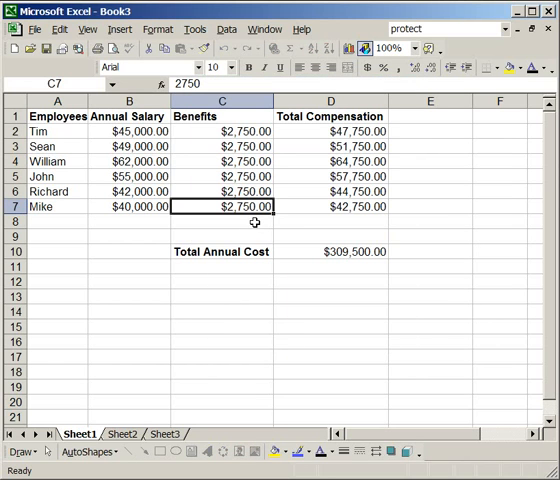
mouse_move(256, 218)
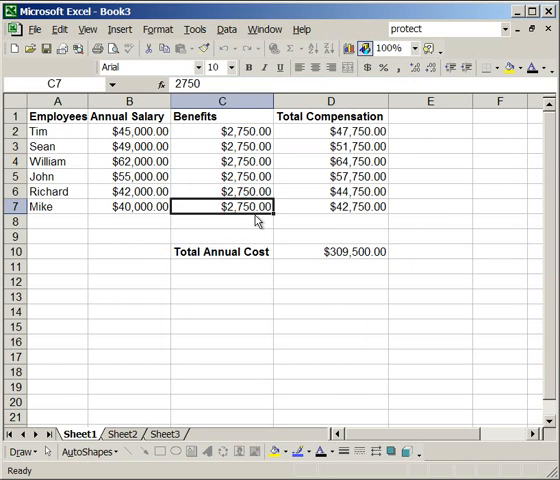
left_click(195, 28)
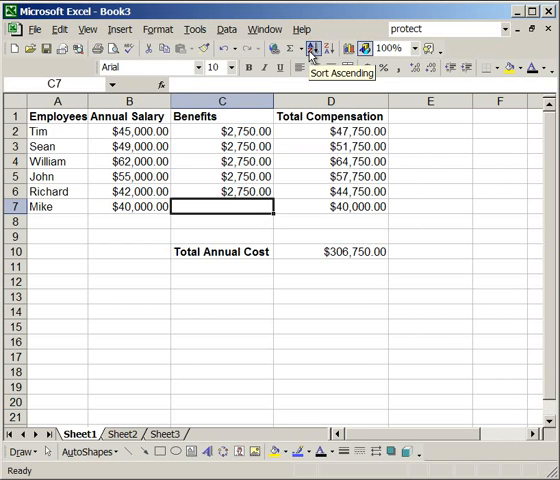
type("2750")
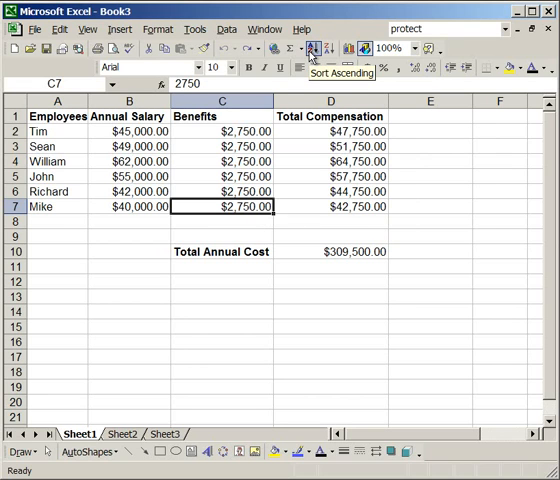
mouse_move(308, 114)
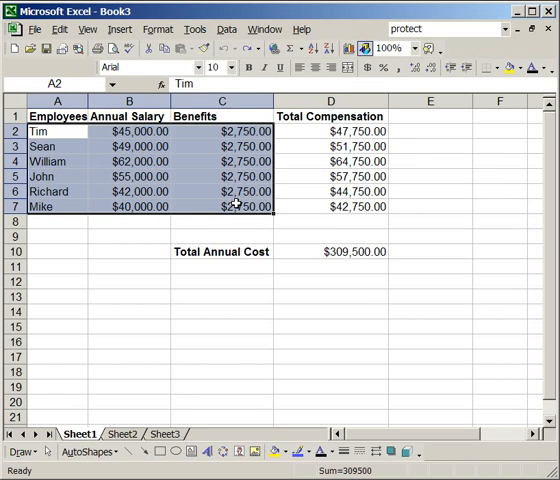
- Create a password-protected editable range 'Employee Benefits and Salary' covering A2:C7
left_click(221, 146)
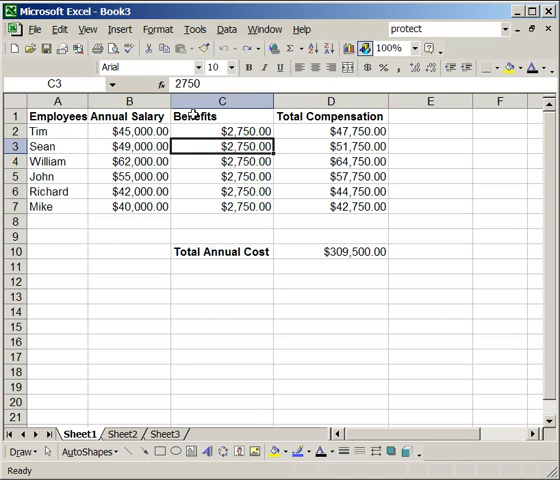
left_click(194, 28)
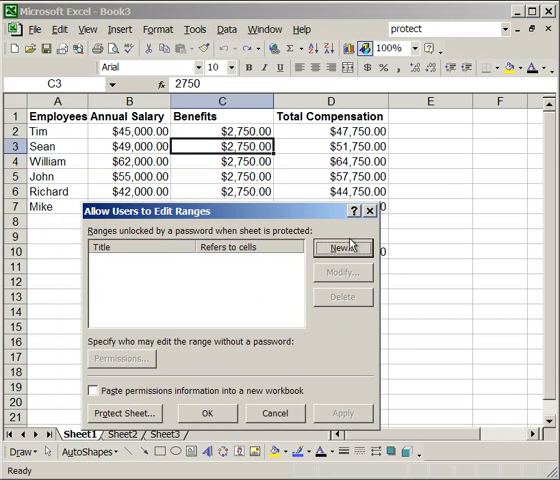
left_click(342, 248)
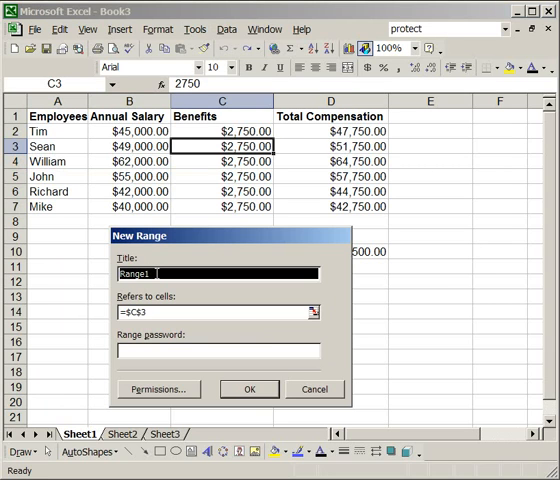
type("Employee")
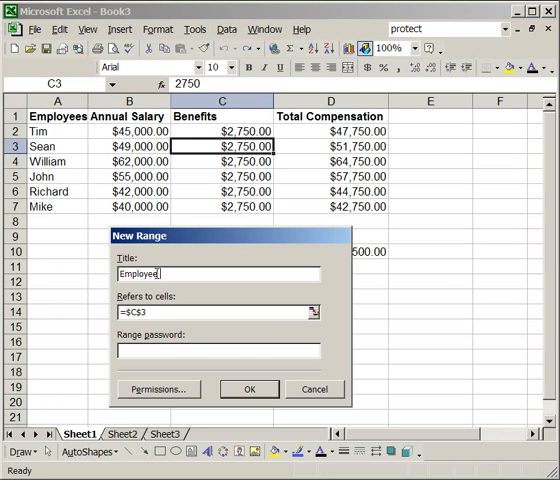
type("Benefits and Salary")
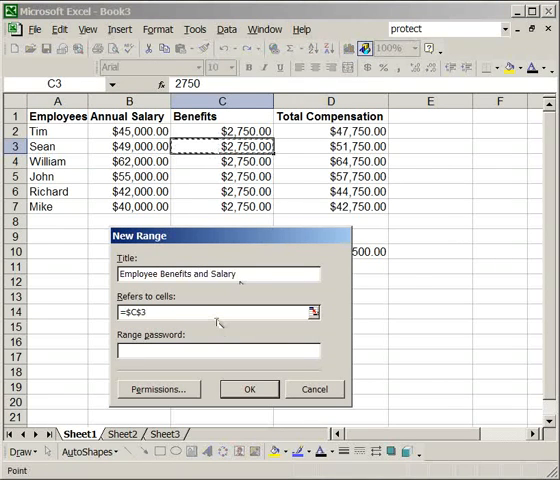
left_click(314, 312)
type("=A2:C7")
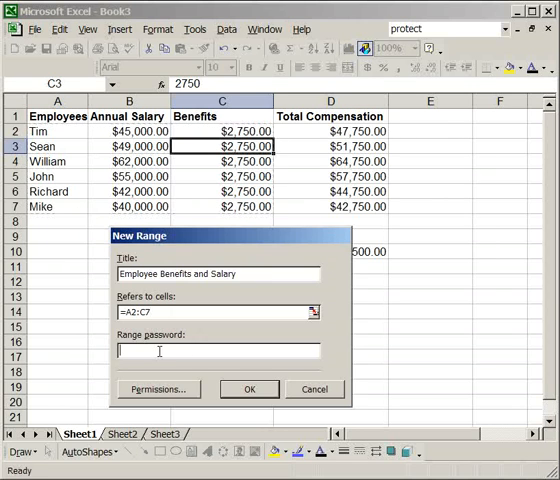
type("***")
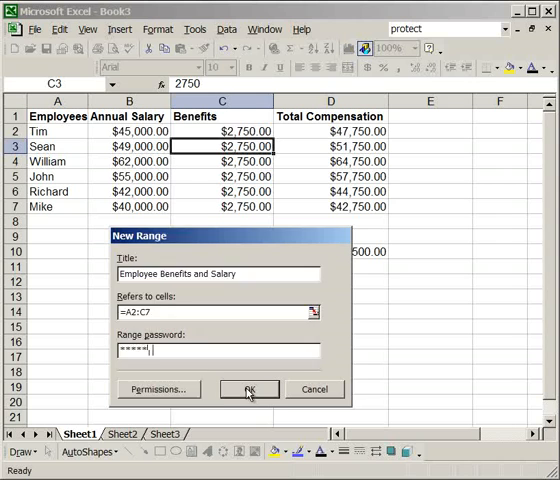
left_click(248, 389)
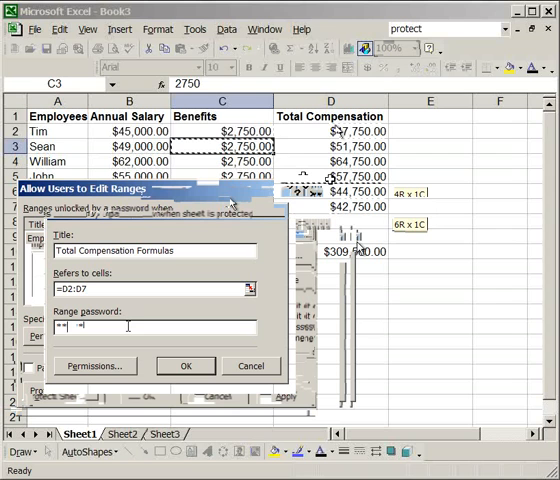
mouse_move(153, 347)
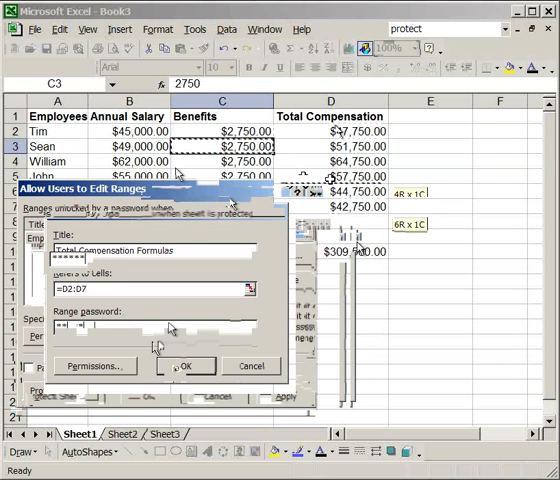
- Start sheet protection from the editable ranges dialog and type an unprotect password
left_click(185, 365)
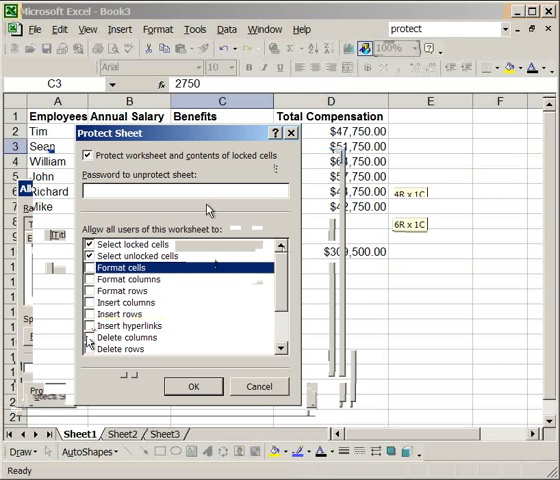
type("***")
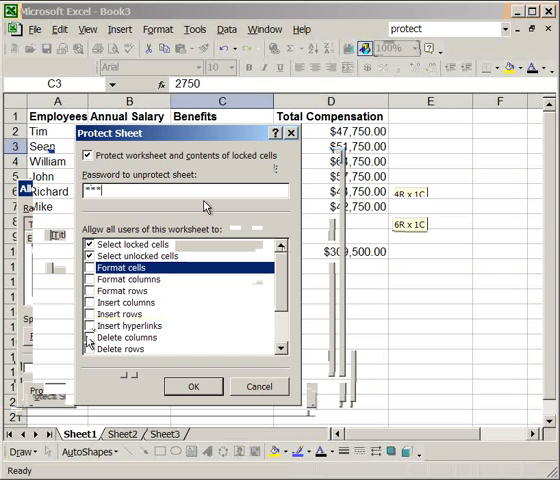
mouse_move(192, 386)
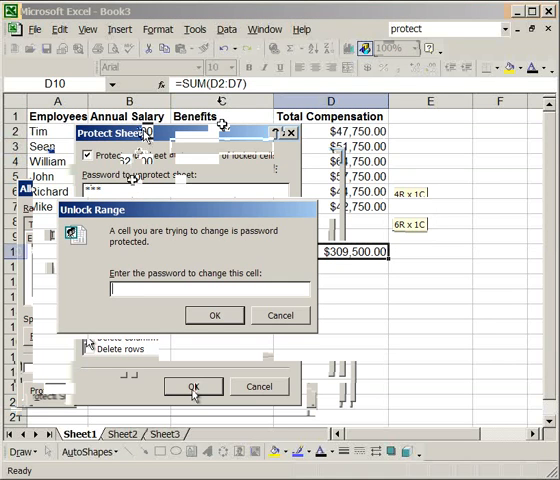
- Unlock the salary range by password, set Tim's salary to $46,000, and clear William's
type("***")
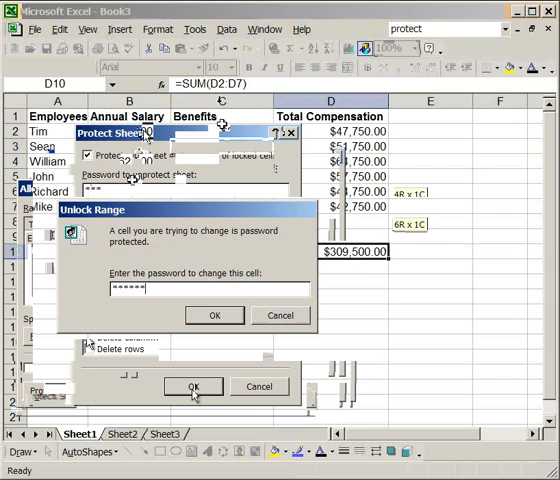
left_click(213, 315)
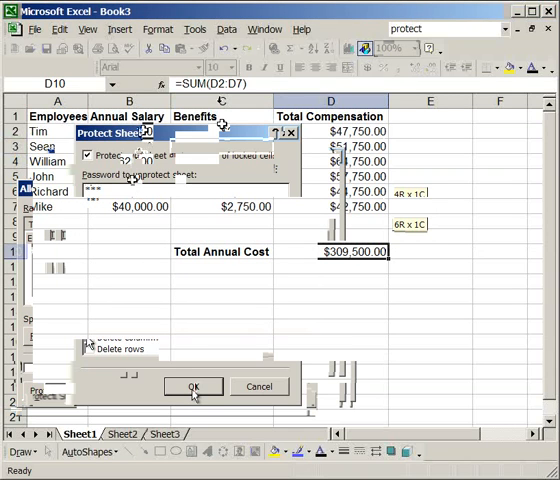
type("4600")
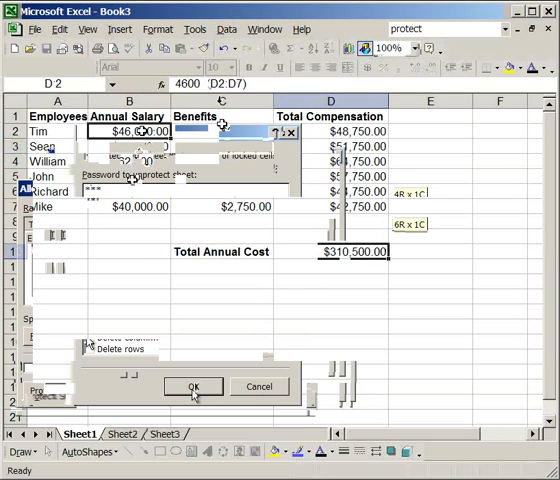
left_click(193, 386)
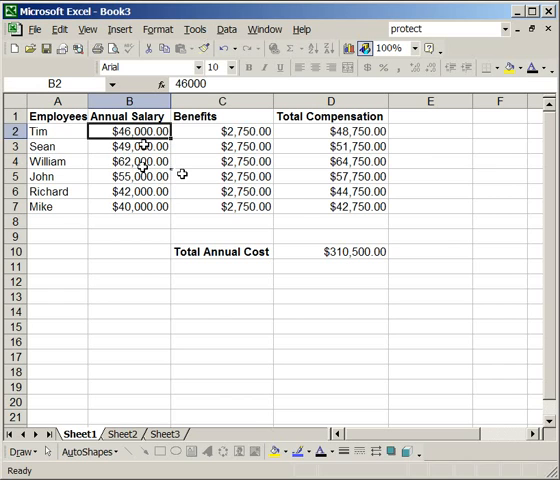
key("Delete")
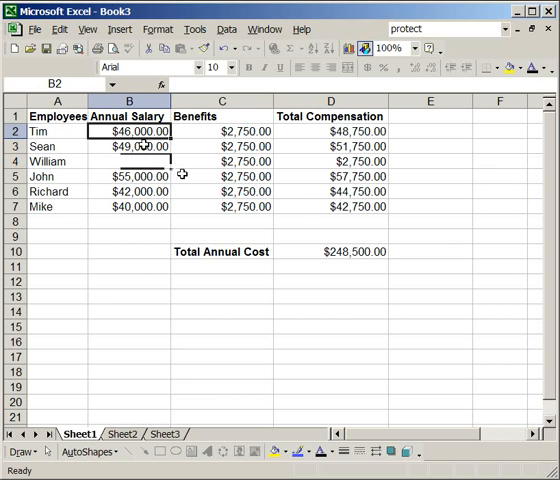
mouse_move(300, 173)
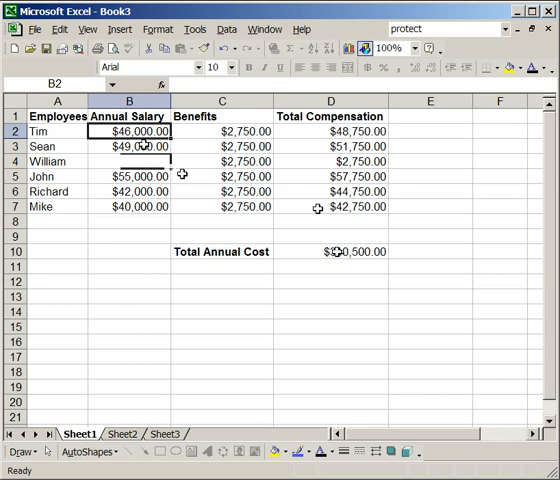
left_click(330, 251)
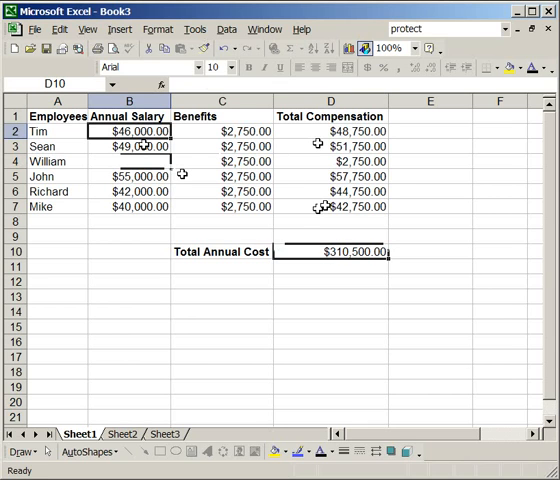
left_click(330, 131)
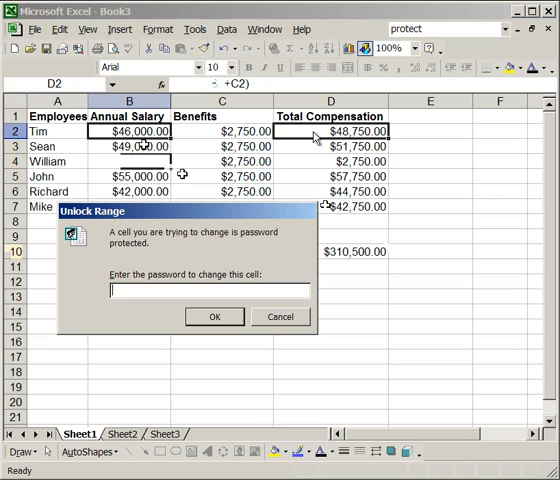
type("**")
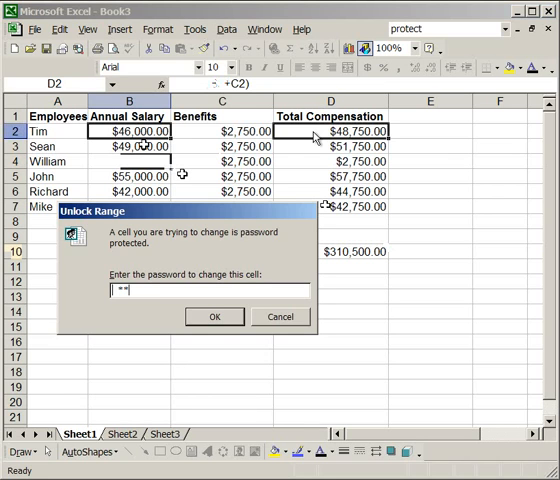
type("*")
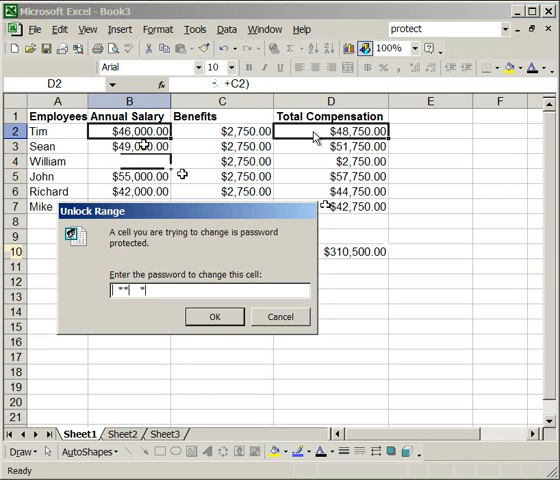
left_click(280, 316)
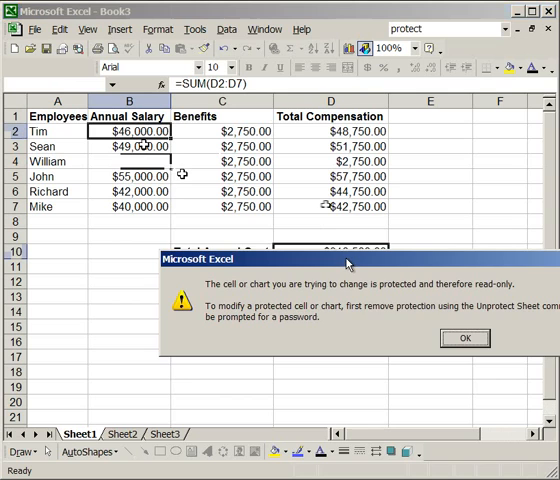
left_click(464, 337)
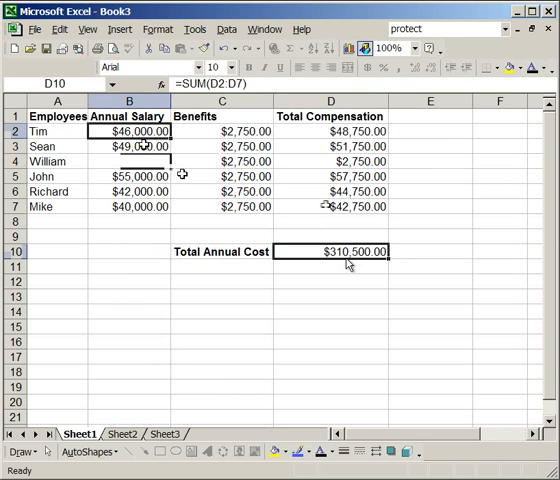
mouse_move(327, 283)
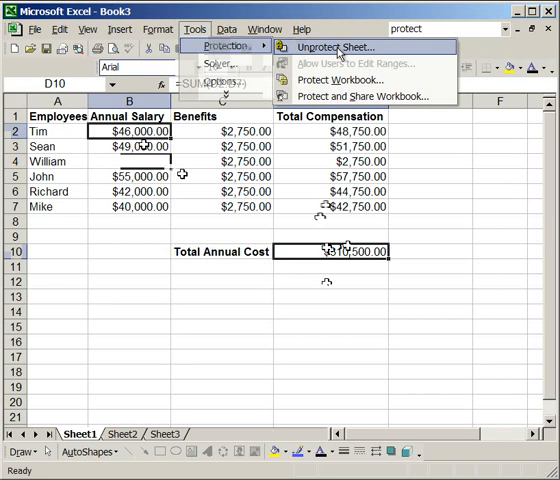
- Remove worksheet protection from the Protection menu and confirm the password
left_click(333, 47)
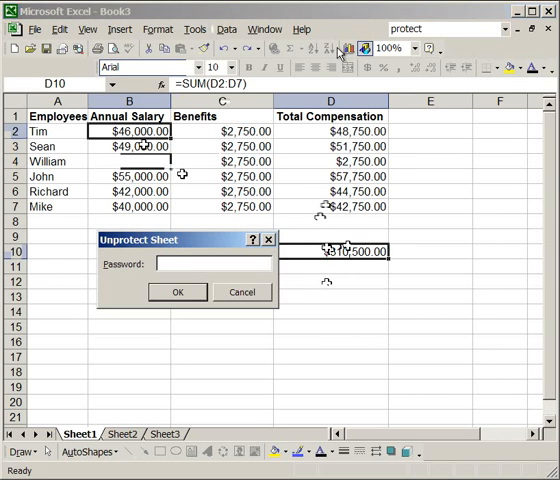
left_click(178, 292)
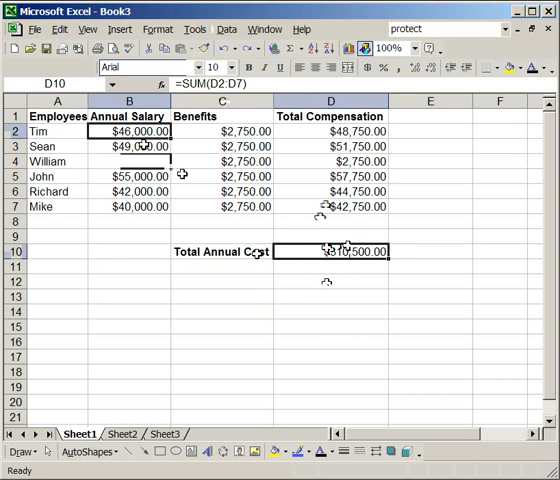
key("Delete")
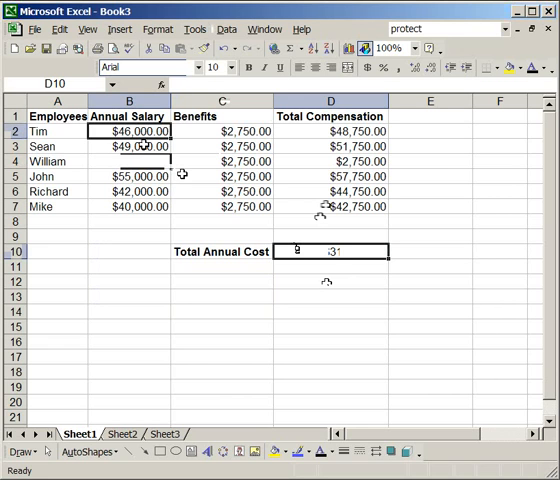
- Password-protect the workbook structure and confirm Sheet1's tab can't be inserted, deleted or renamed
left_click(328, 236)
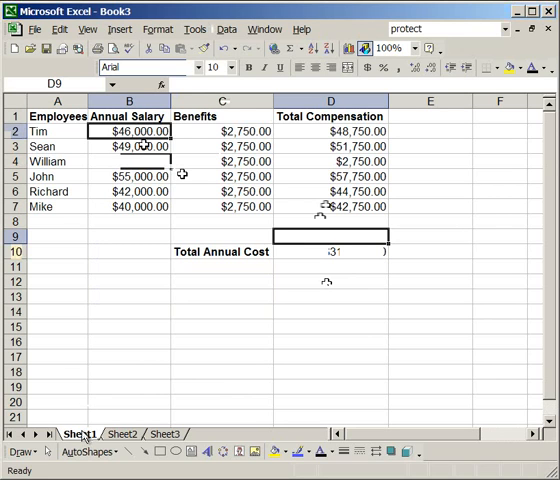
right_click(82, 433)
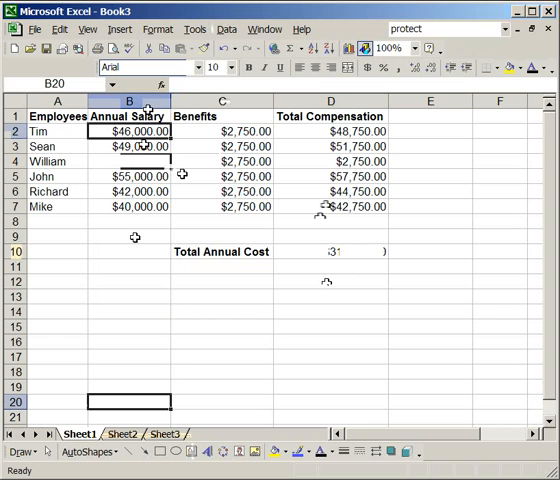
left_click(194, 29)
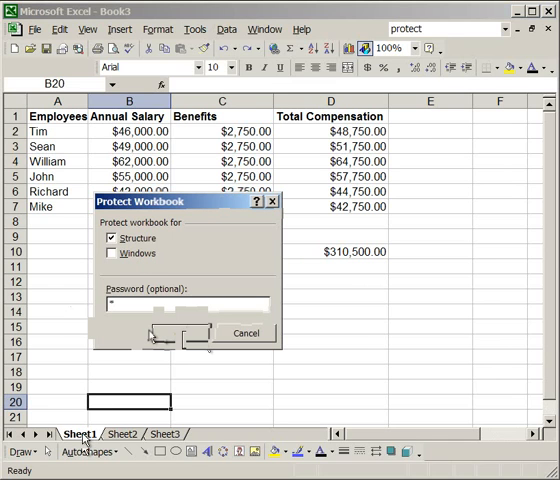
right_click(82, 433)
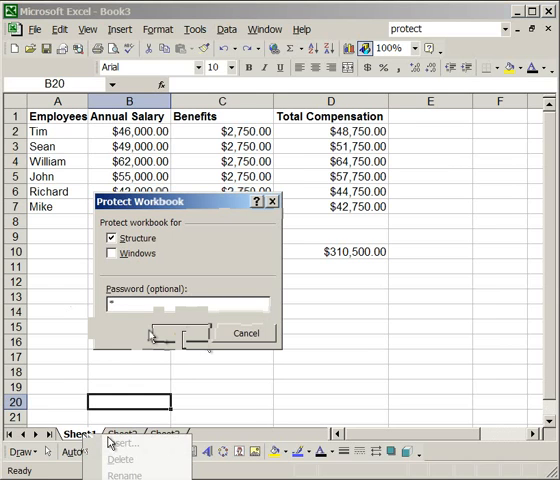